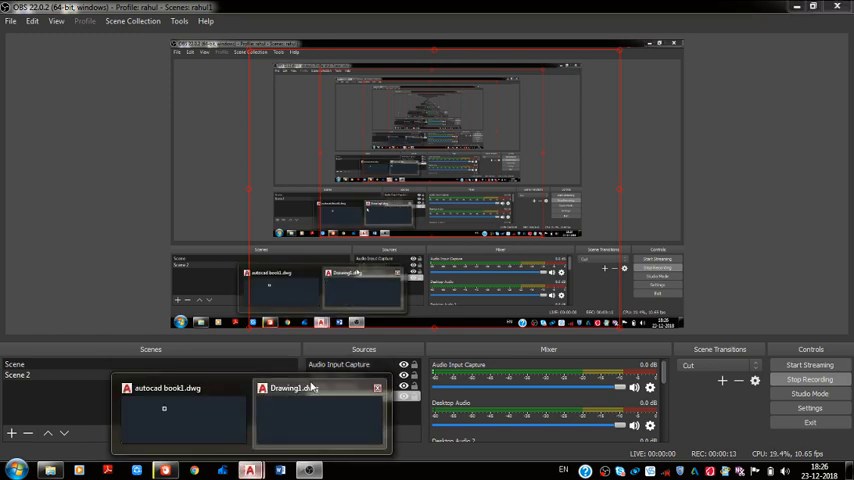
Create a new drawing from the acadiso template via the Application menu
click(320, 410)
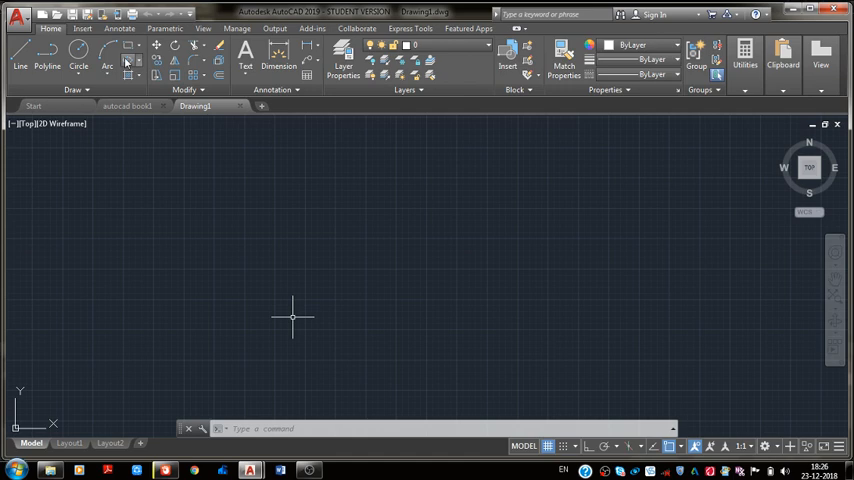
click(17, 14)
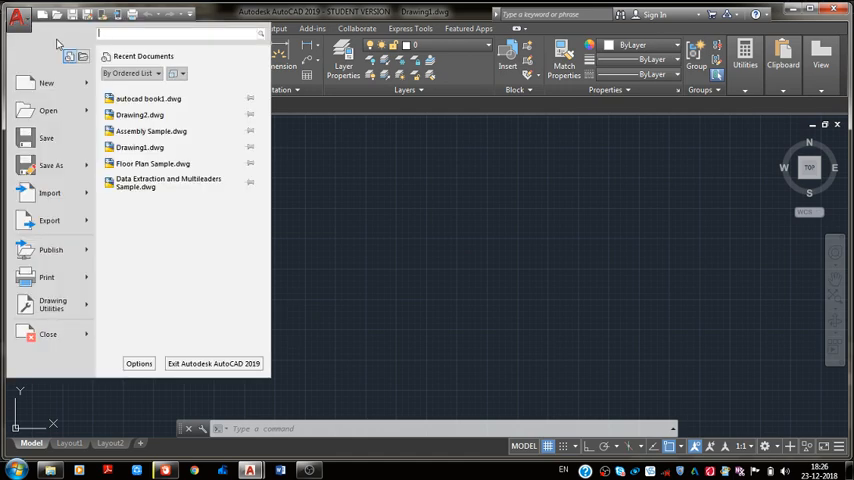
click(46, 83)
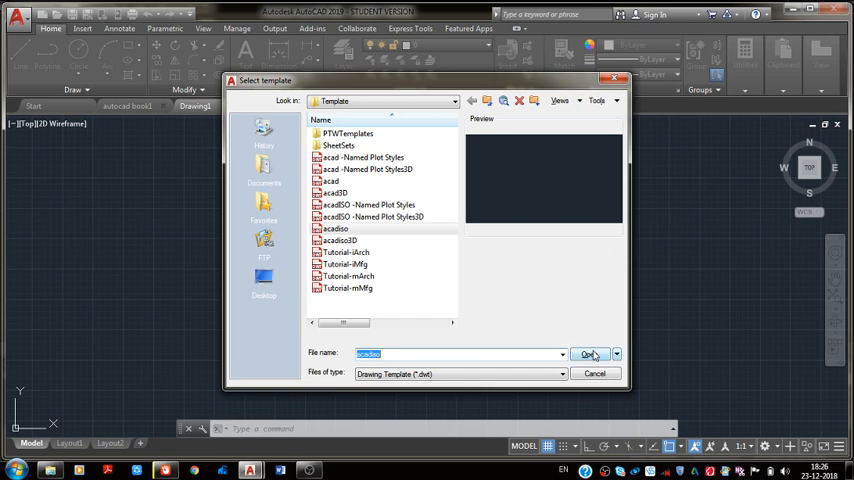
click(588, 353)
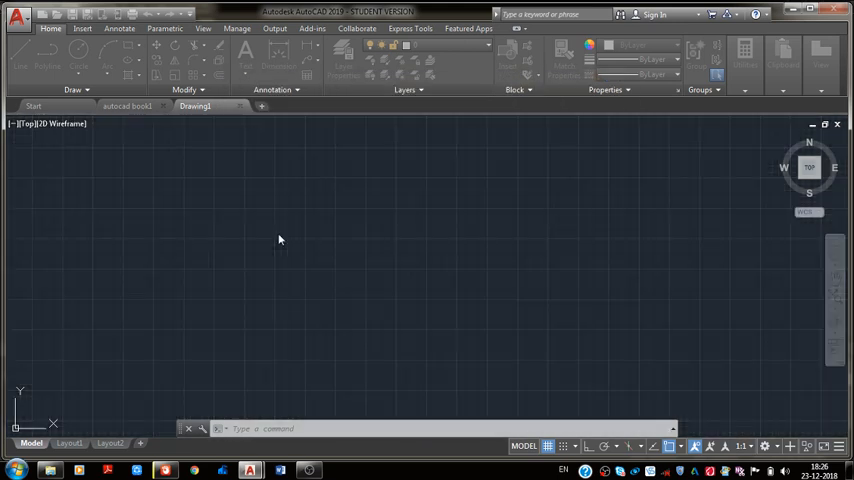
Click into the empty model space of the new Drawing2
click(338, 106)
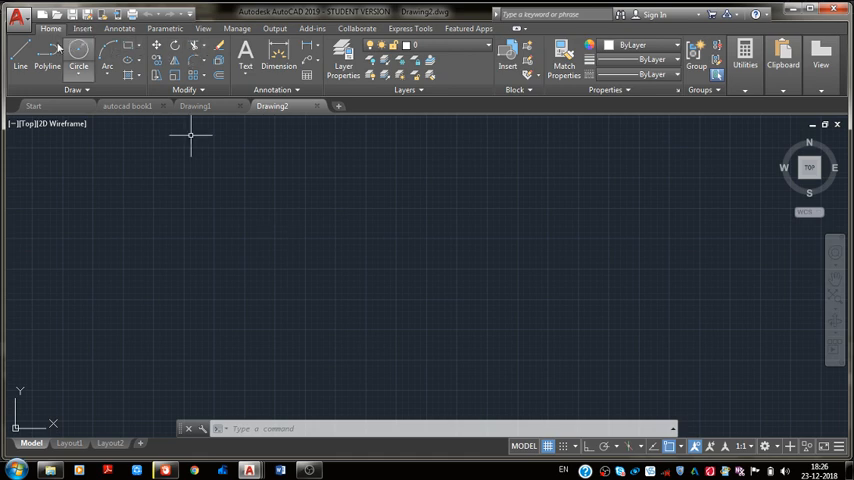
mouse_move(376, 234)
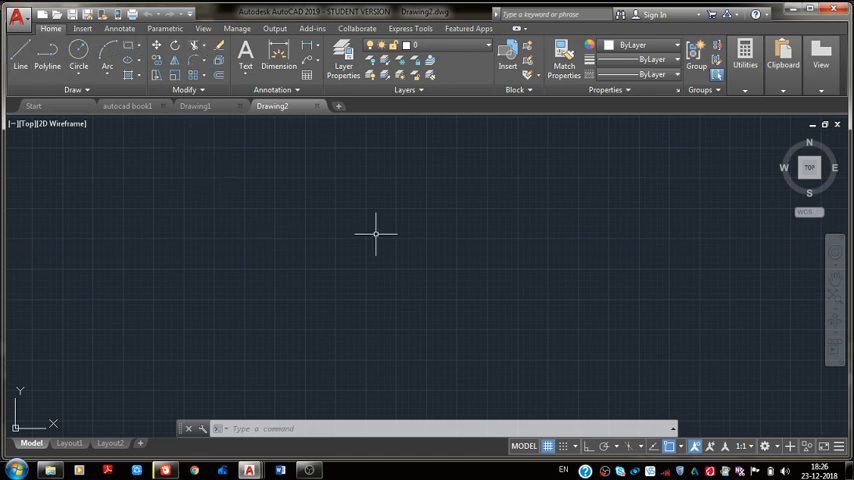
mouse_move(303, 253)
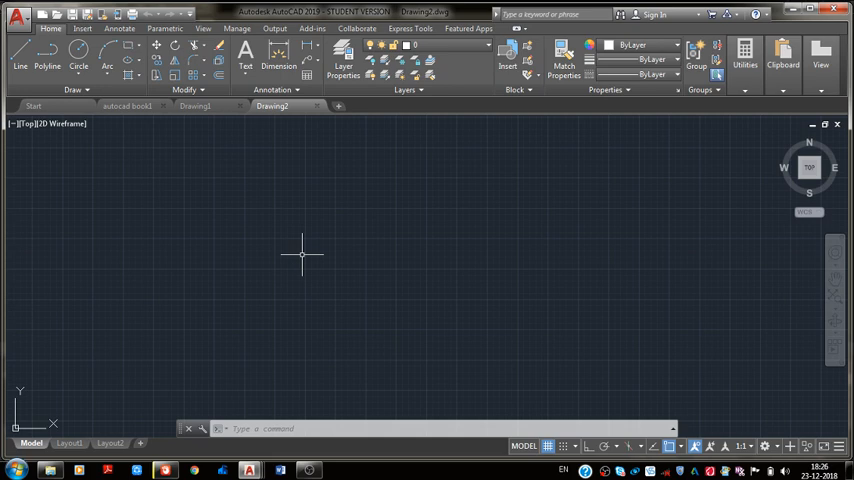
mouse_move(330, 291)
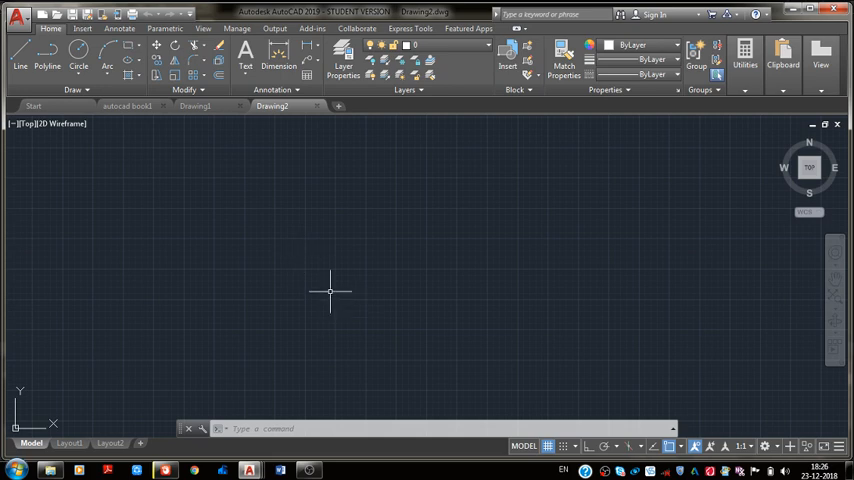
mouse_move(313, 294)
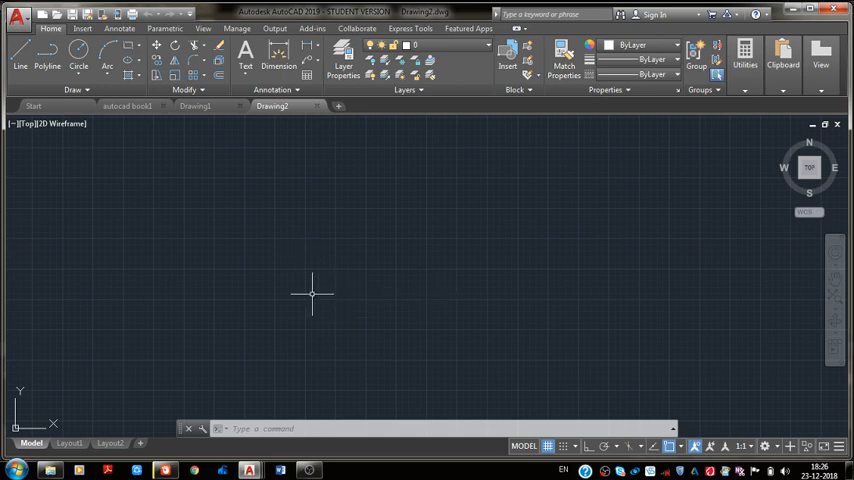
mouse_move(312, 322)
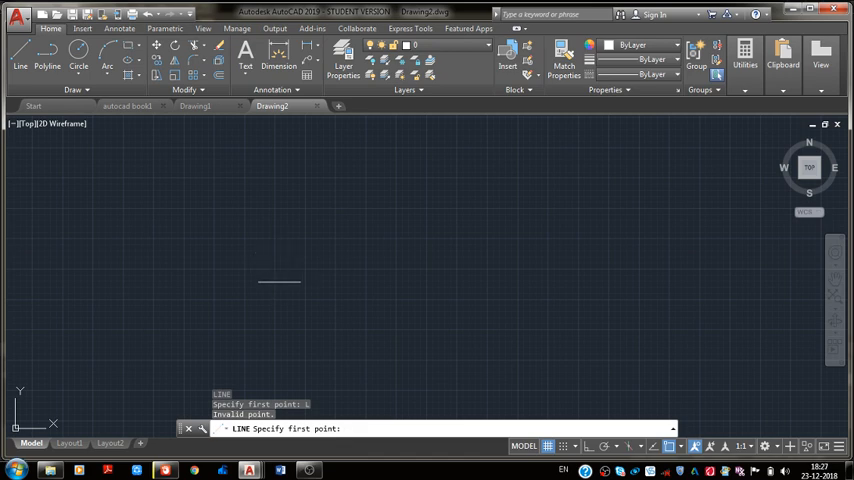
mouse_move(280, 307)
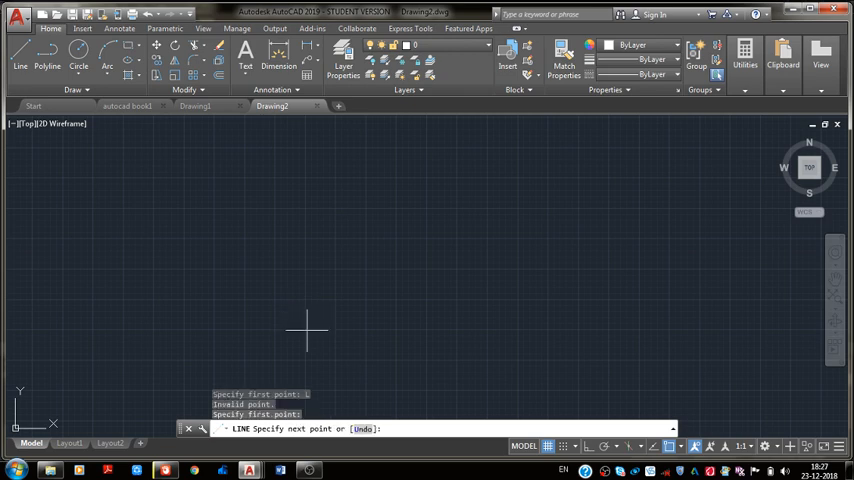
Turn on Ortho mode to constrain the lines horizontally and vertically
click(618, 410)
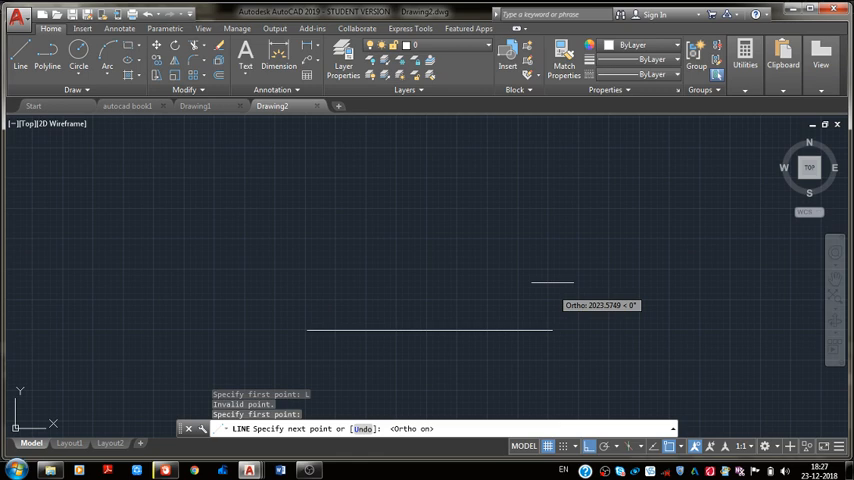
mouse_move(525, 335)
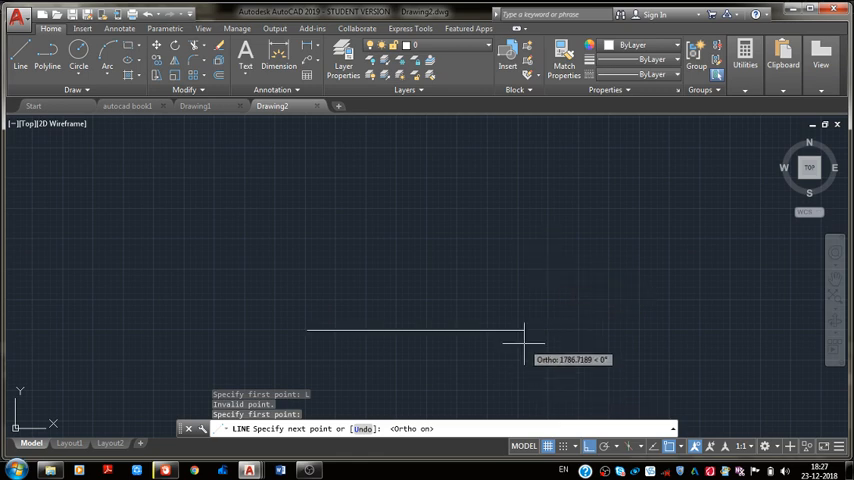
mouse_move(565, 303)
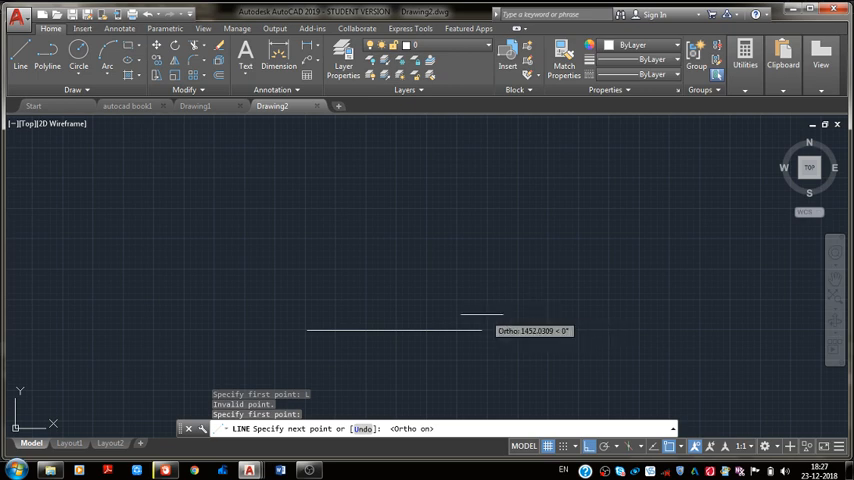
mouse_move(540, 308)
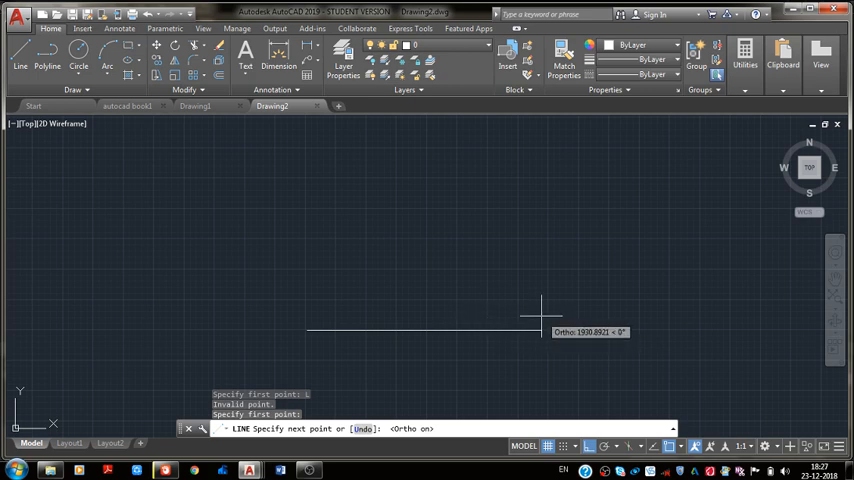
mouse_move(540, 325)
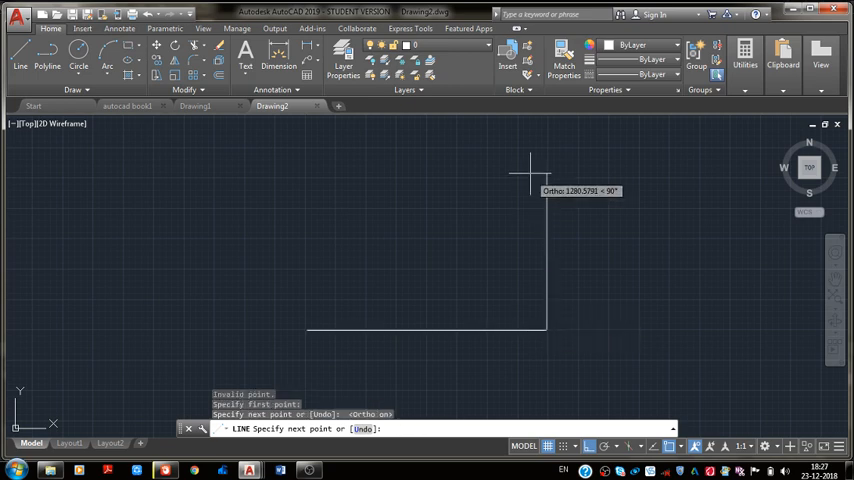
mouse_move(545, 190)
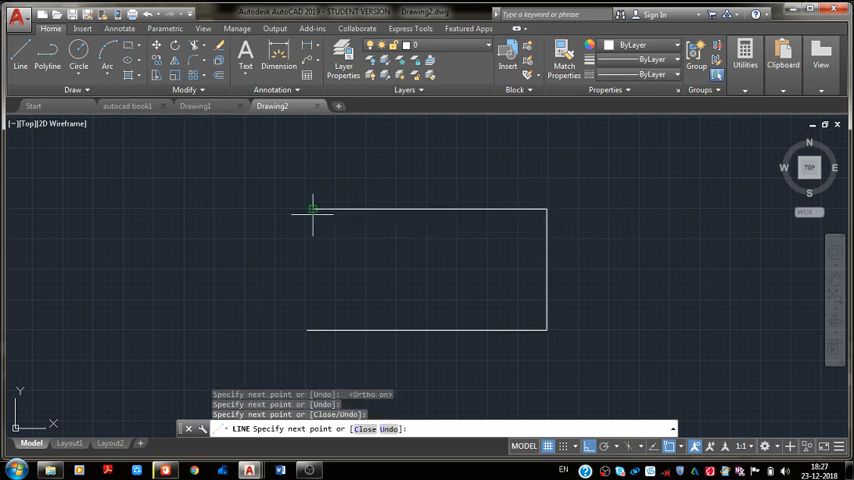
mouse_move(318, 268)
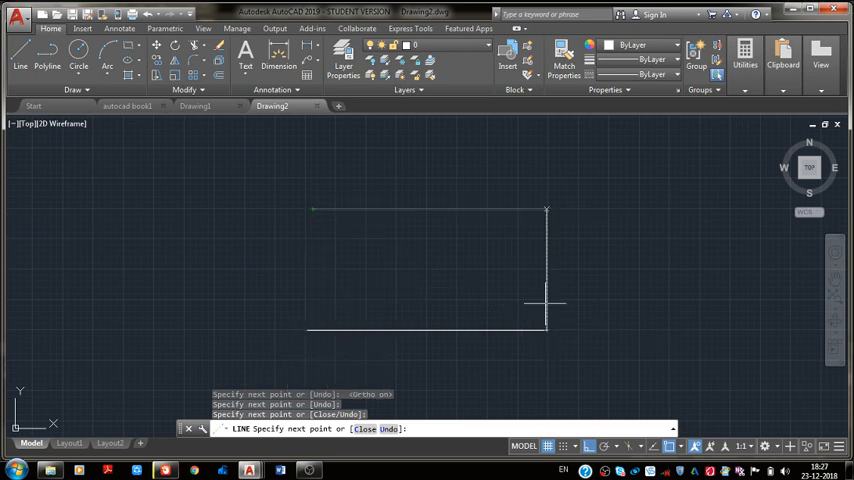
Draw the fourth side back to the first point with the LINE Close option
click(314, 209)
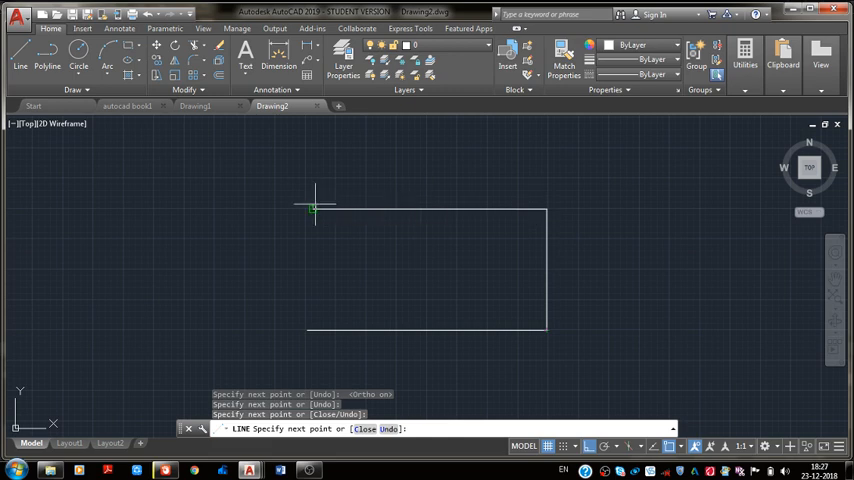
mouse_move(314, 210)
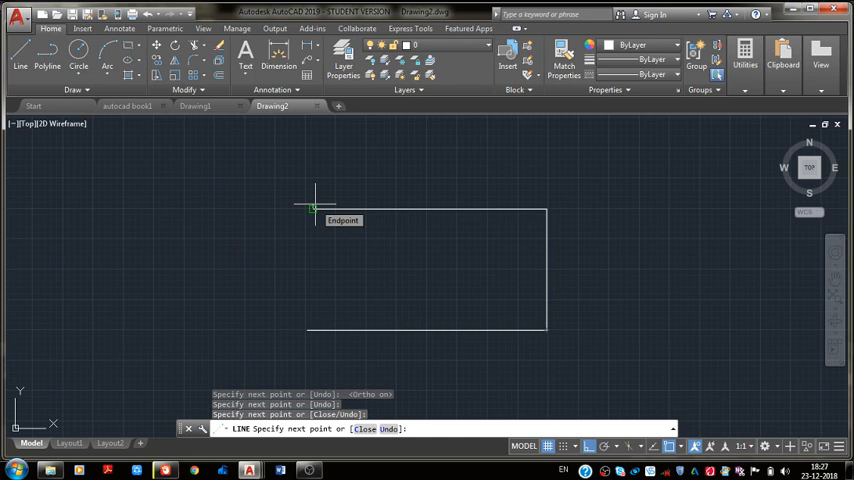
click(315, 205)
text(c)
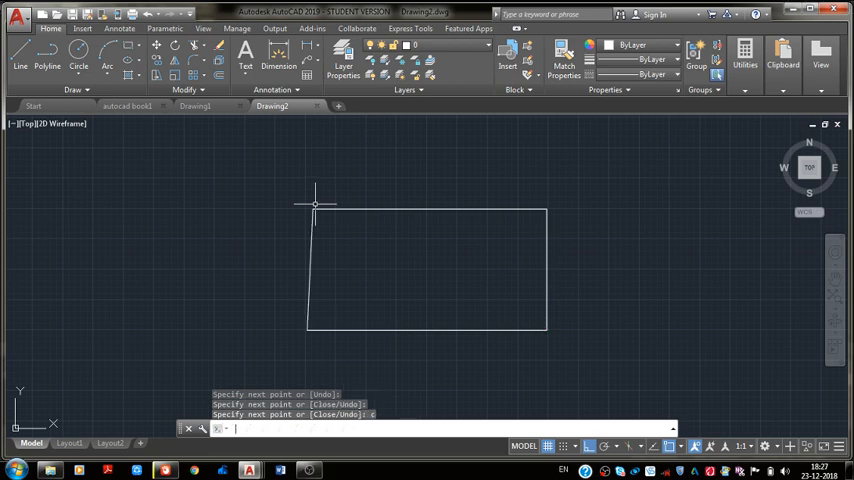